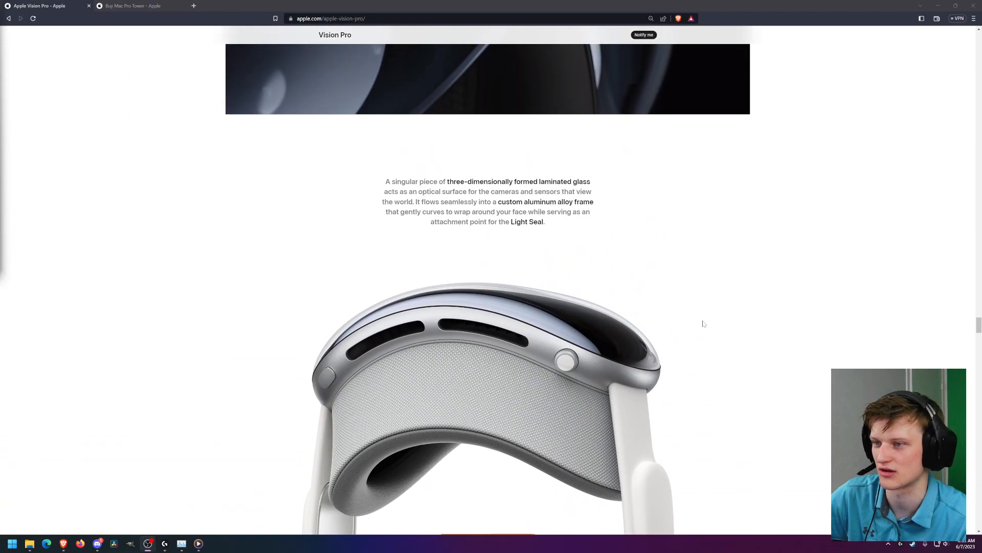
{"action": "mouse_move", "coordinate": [684, 315]}
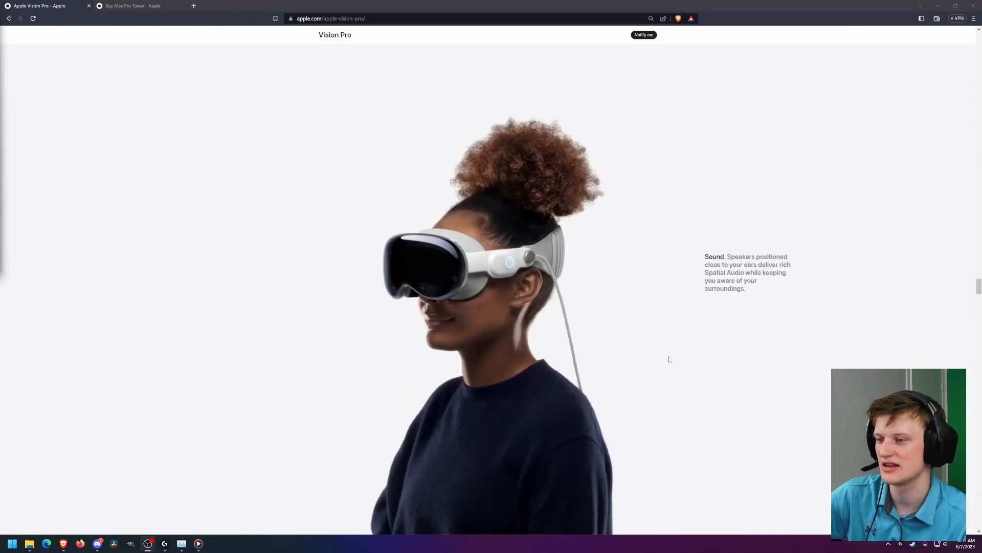
Step: Scroll the Vision Pro page past Connection, Design and apps down to the sensor array section
{"action": "scroll", "scroll_direction": "down", "scroll_amount": 3}
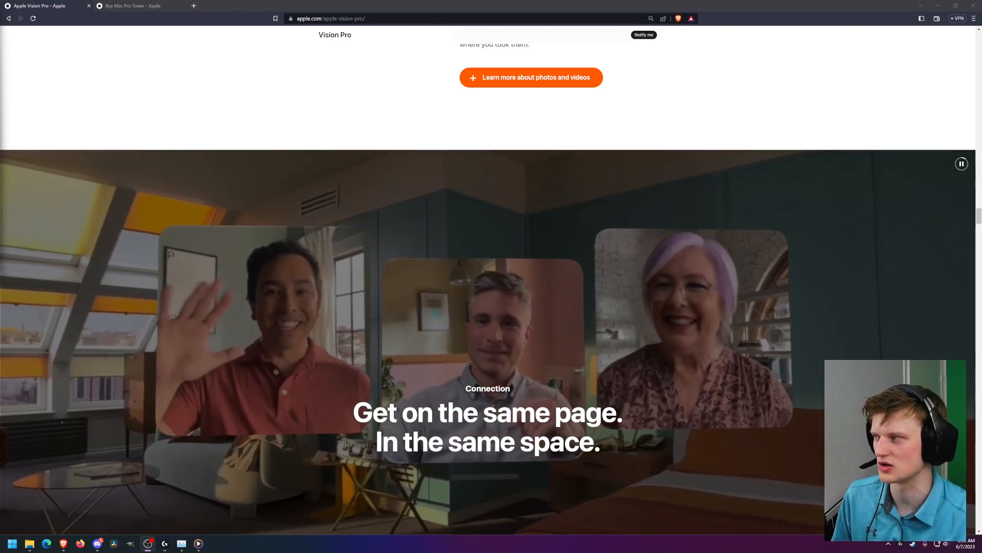
{"action": "scroll", "scroll_direction": "down", "scroll_amount": 3}
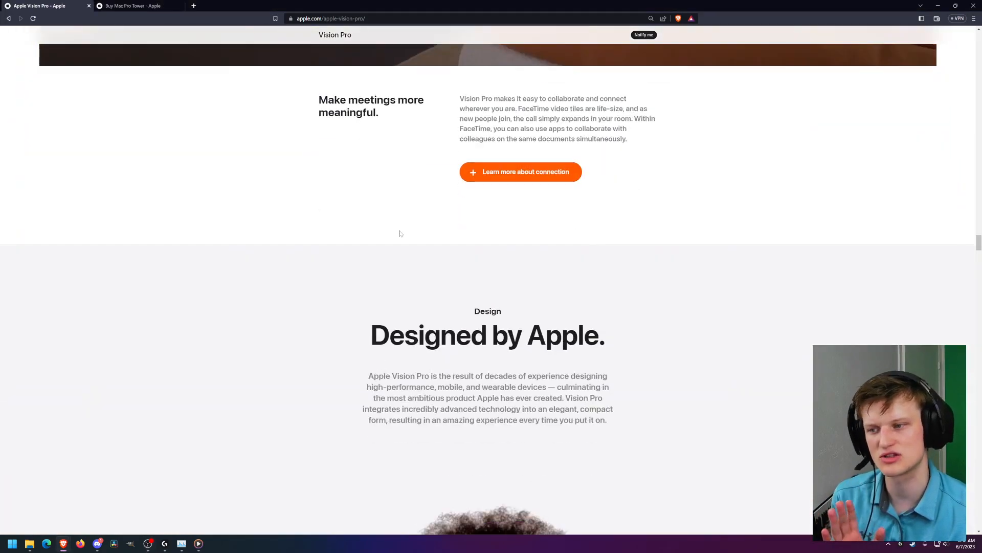
{"action": "scroll", "scroll_direction": "down", "scroll_amount": 3}
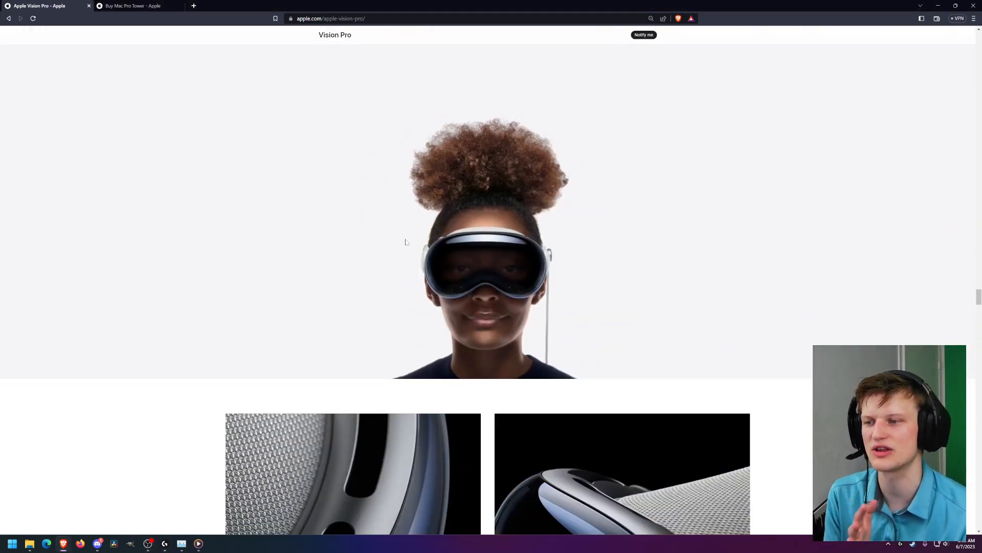
{"action": "scroll", "scroll_direction": "down", "scroll_amount": 3}
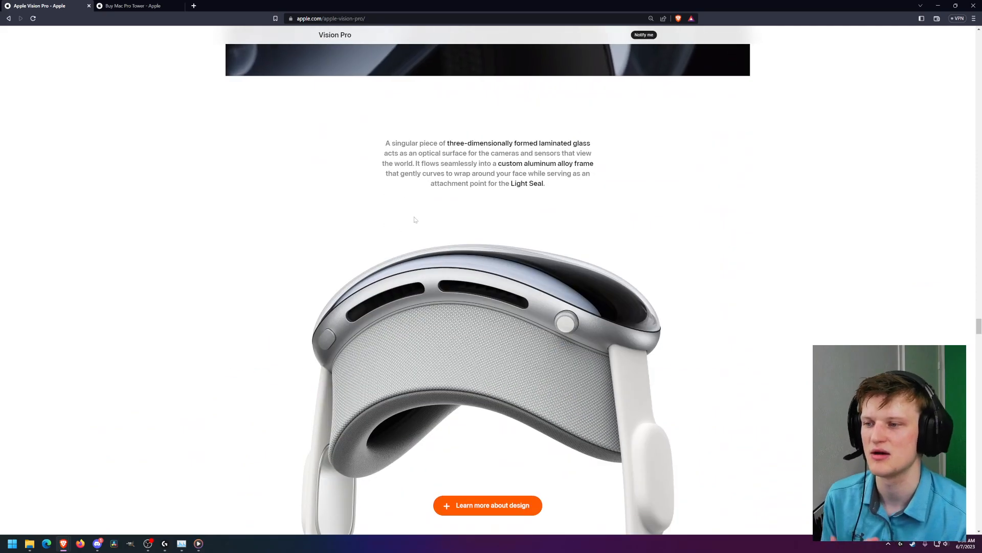
{"action": "scroll", "scroll_direction": "down", "scroll_amount": 3}
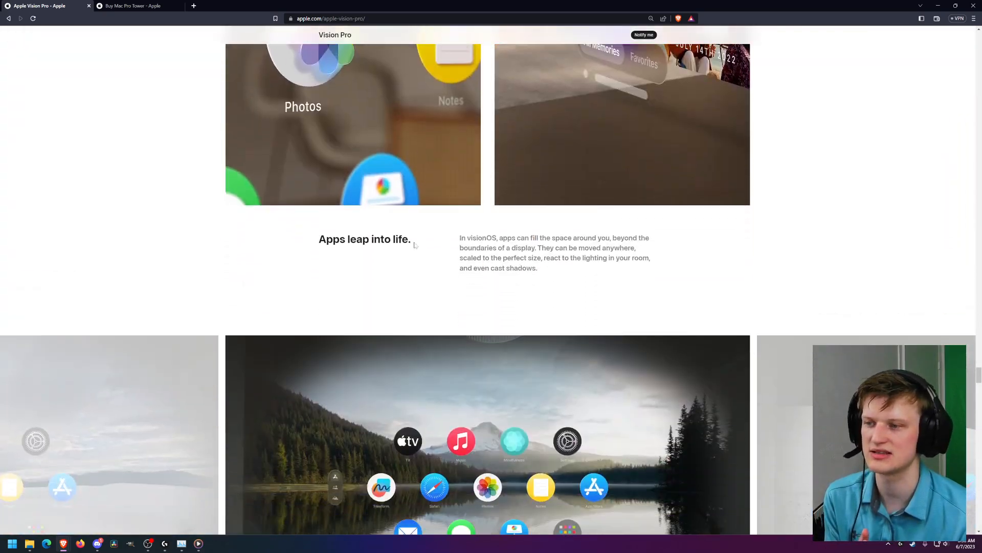
{"action": "scroll", "scroll_direction": "down", "scroll_amount": 3}
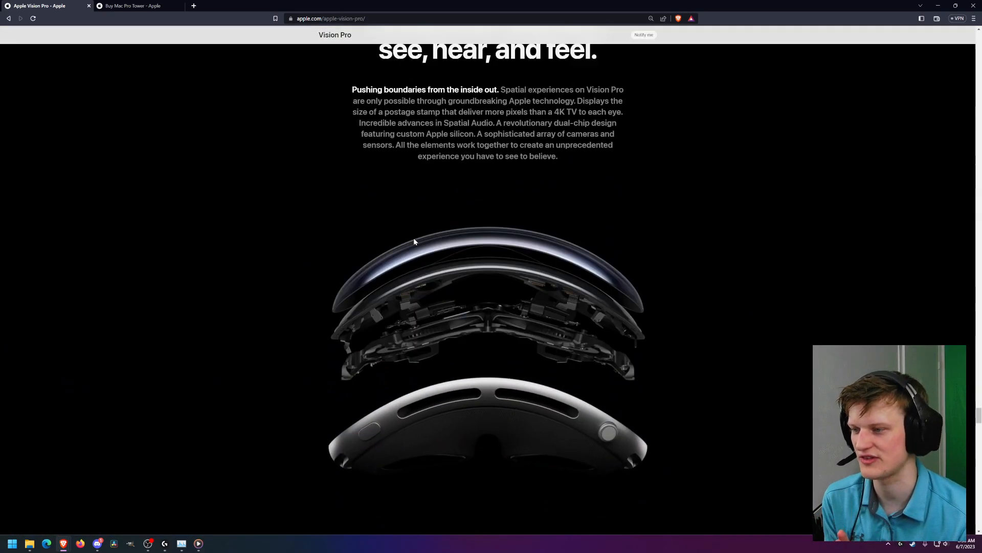
{"action": "scroll", "scroll_direction": "down", "scroll_amount": 3}
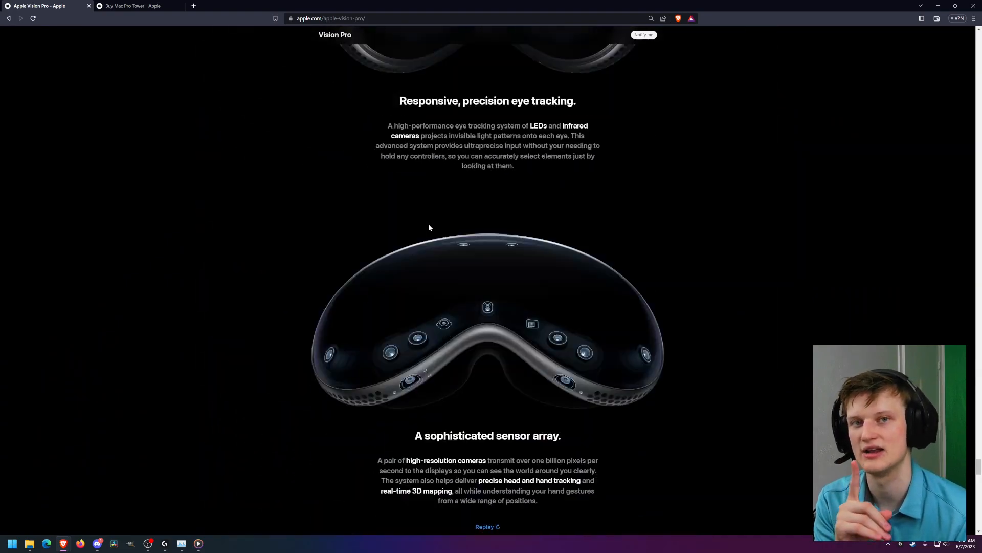
{"action": "scroll", "scroll_direction": "down", "scroll_amount": 3}
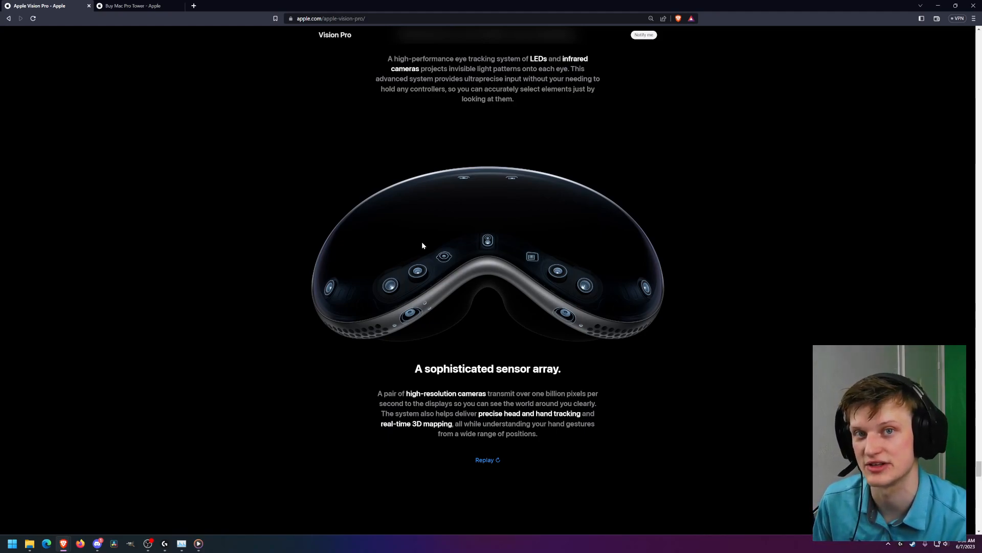
{"action": "mouse_move", "coordinate": [415, 247]}
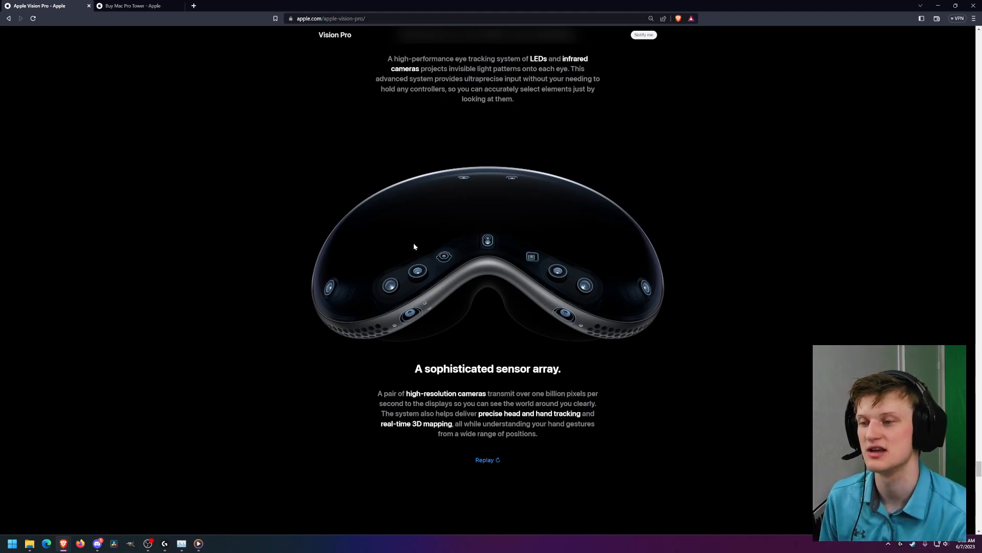
{"action": "mouse_move", "coordinate": [407, 249]}
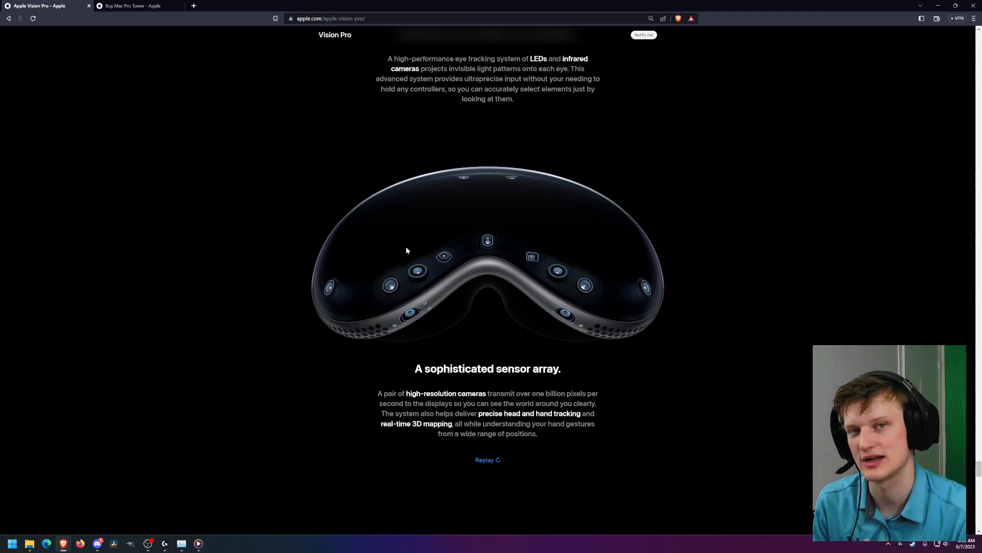
{"action": "mouse_move", "coordinate": [456, 215]}
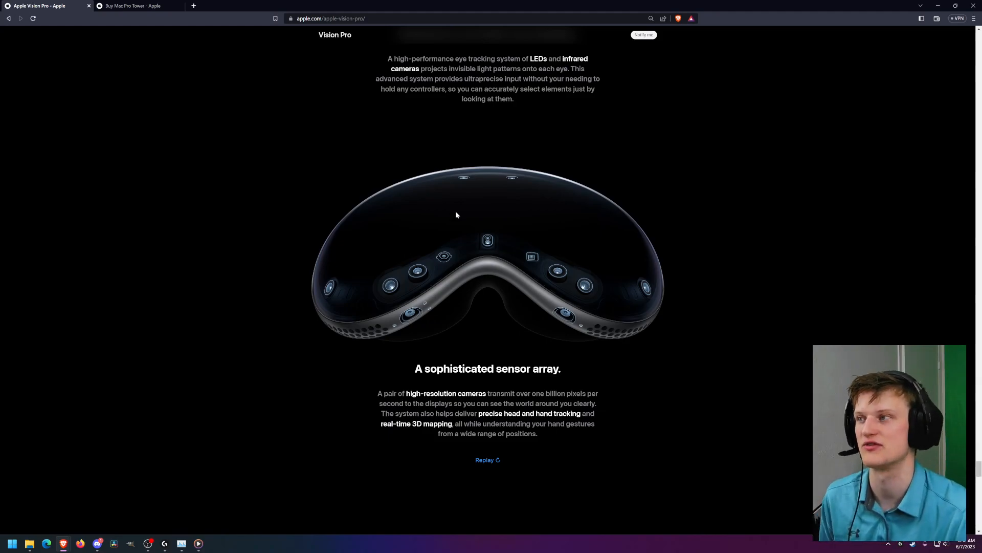
{"action": "mouse_move", "coordinate": [132, 6]}
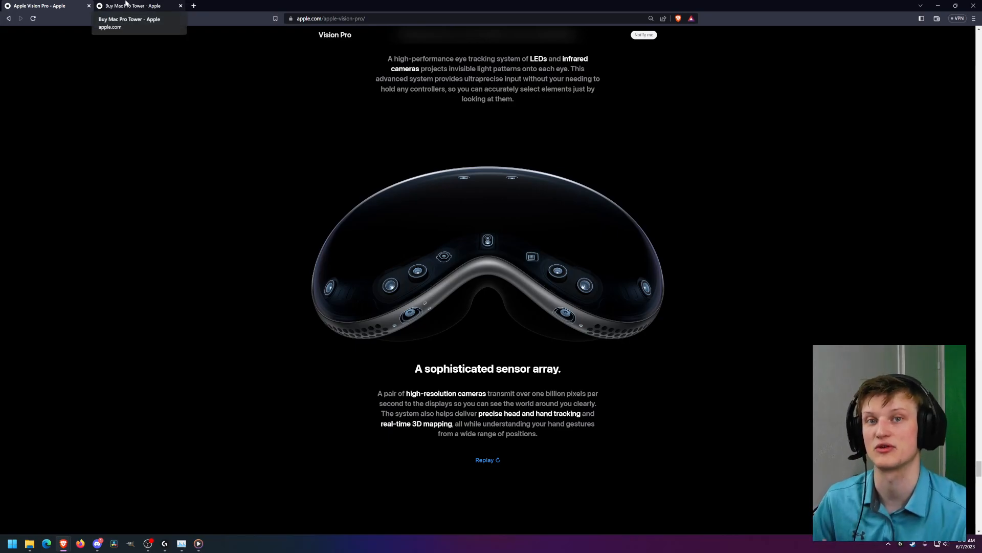
{"action": "left_click", "coordinate": [133, 5]}
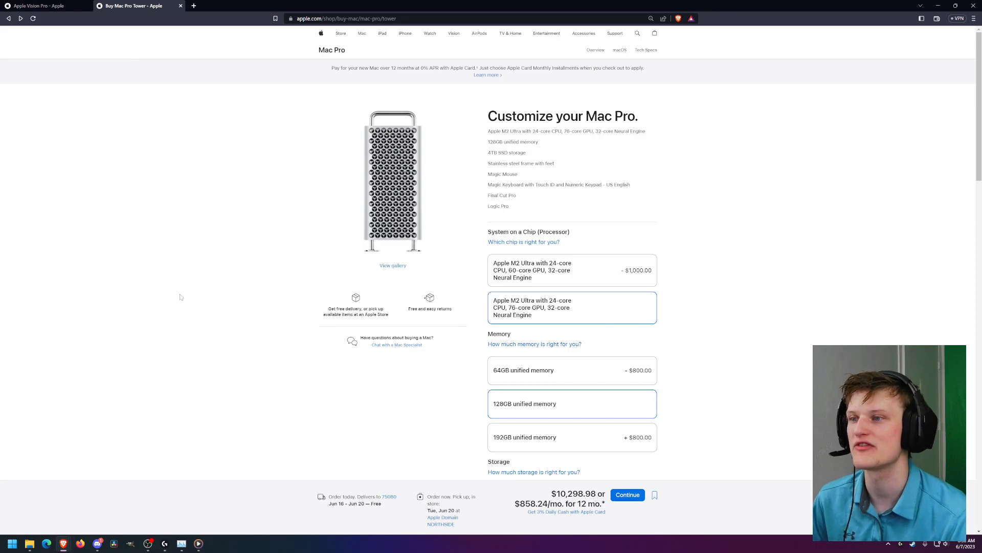
{"action": "mouse_move", "coordinate": [271, 369]}
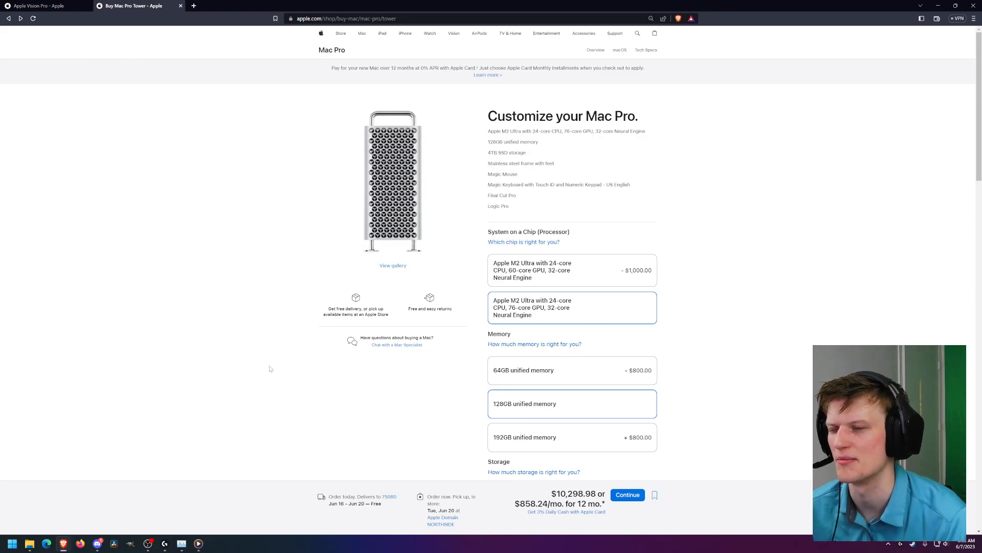
{"action": "mouse_move", "coordinate": [263, 280]}
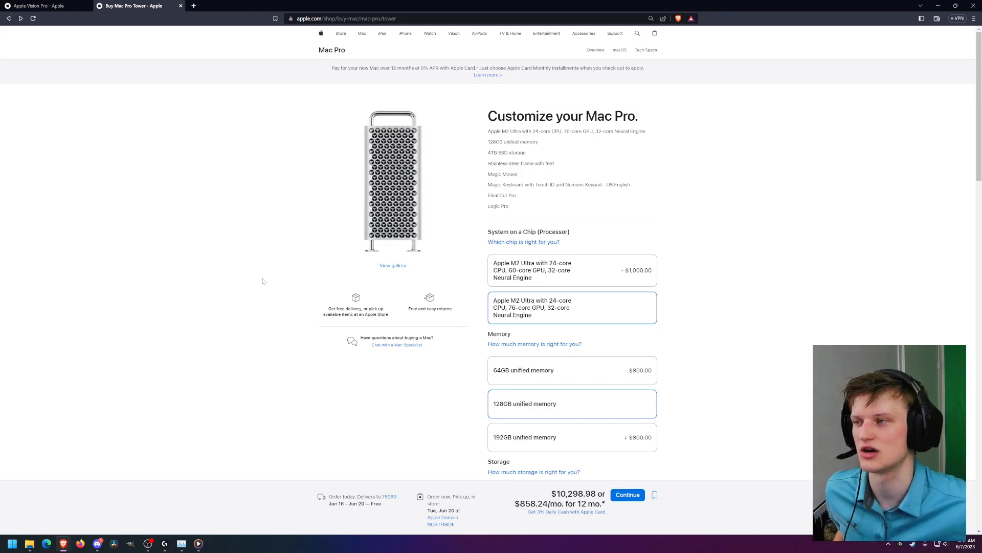
{"action": "scroll", "scroll_direction": "down", "scroll_amount": 3}
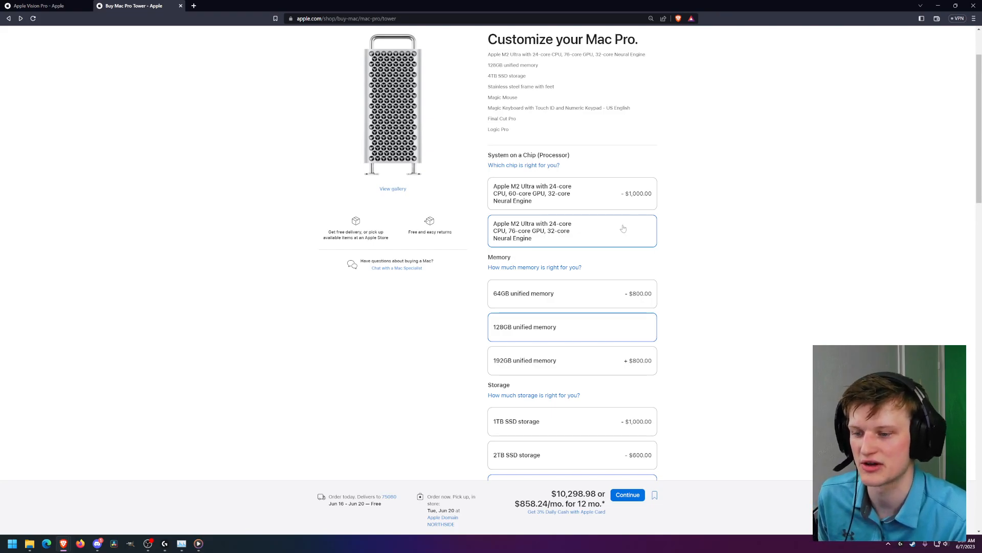
{"action": "scroll", "scroll_direction": "down", "scroll_amount": 3}
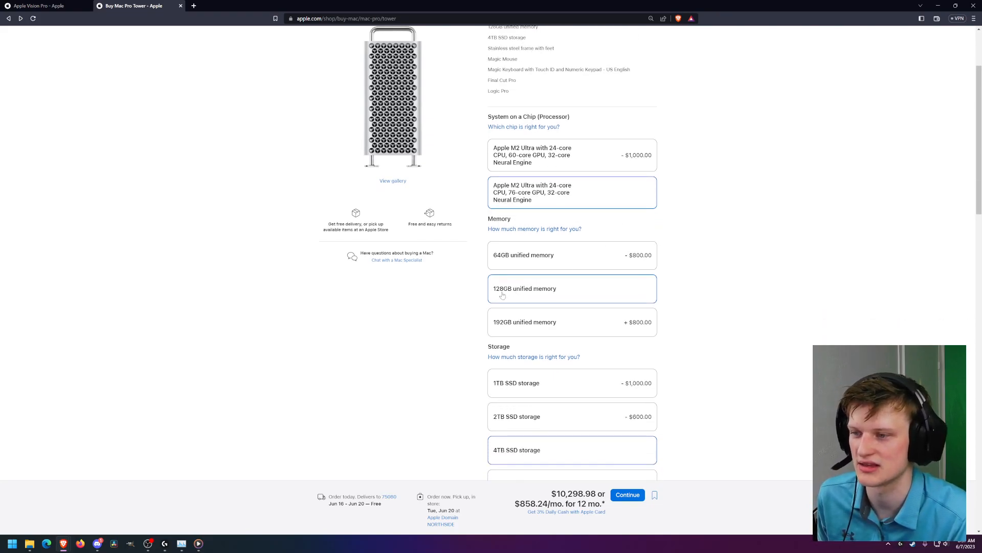
{"action": "mouse_move", "coordinate": [553, 297]}
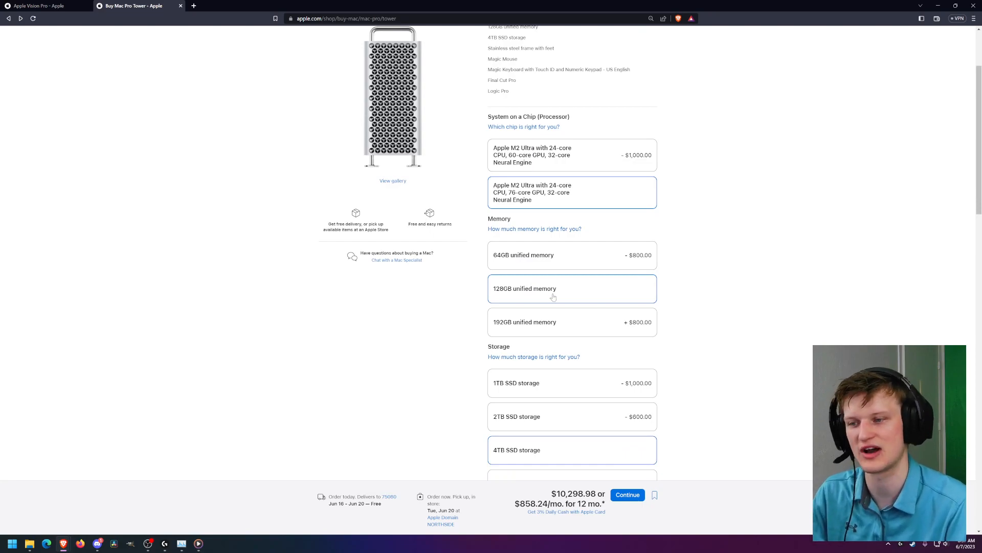
{"action": "mouse_move", "coordinate": [629, 305]}
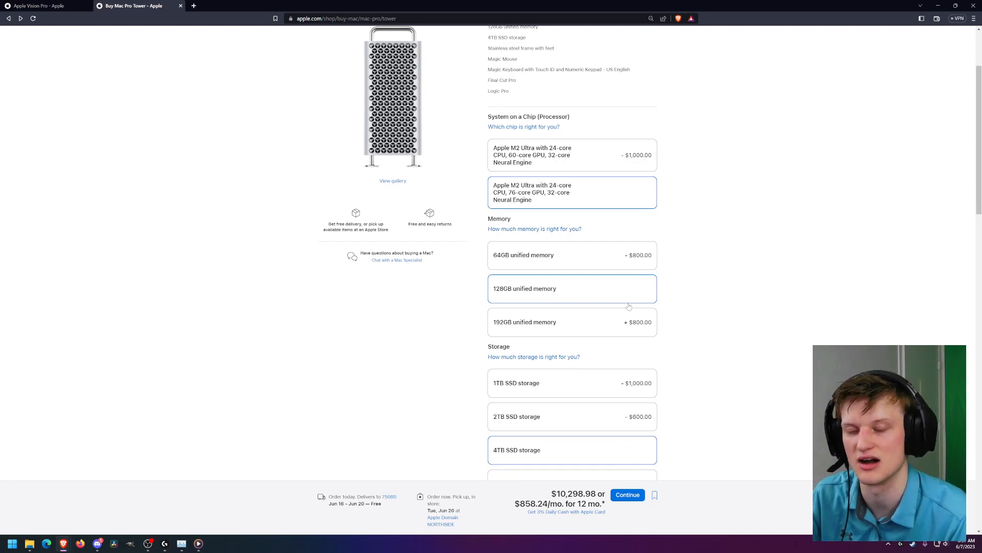
{"action": "scroll", "scroll_direction": "down", "scroll_amount": 3}
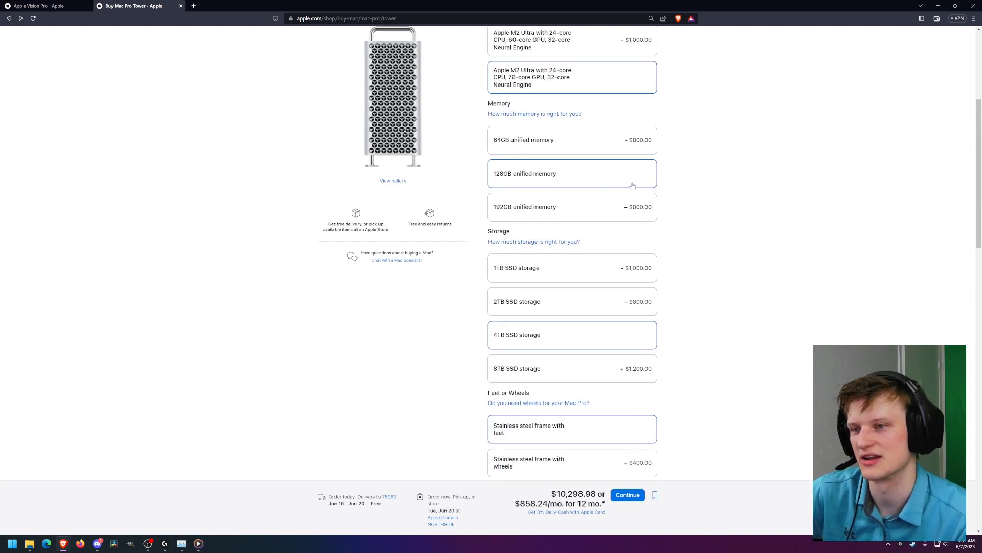
{"action": "mouse_move", "coordinate": [532, 335]}
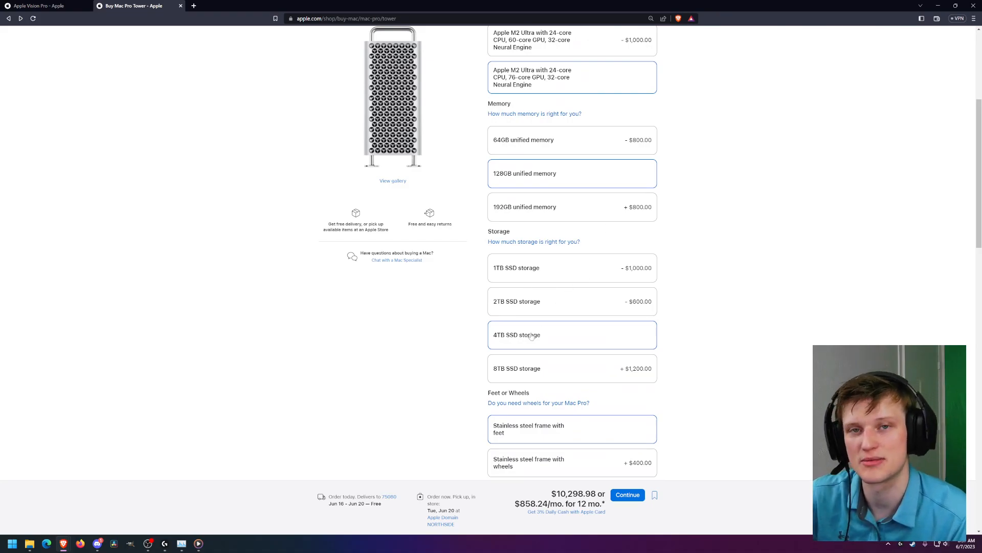
{"action": "mouse_move", "coordinate": [641, 334]}
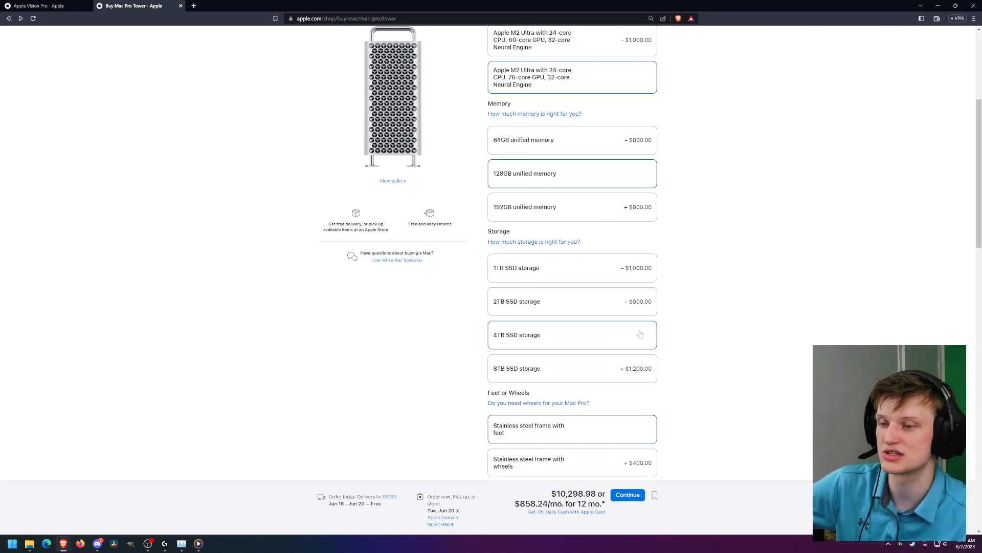
{"action": "scroll", "scroll_direction": "down", "scroll_amount": 3}
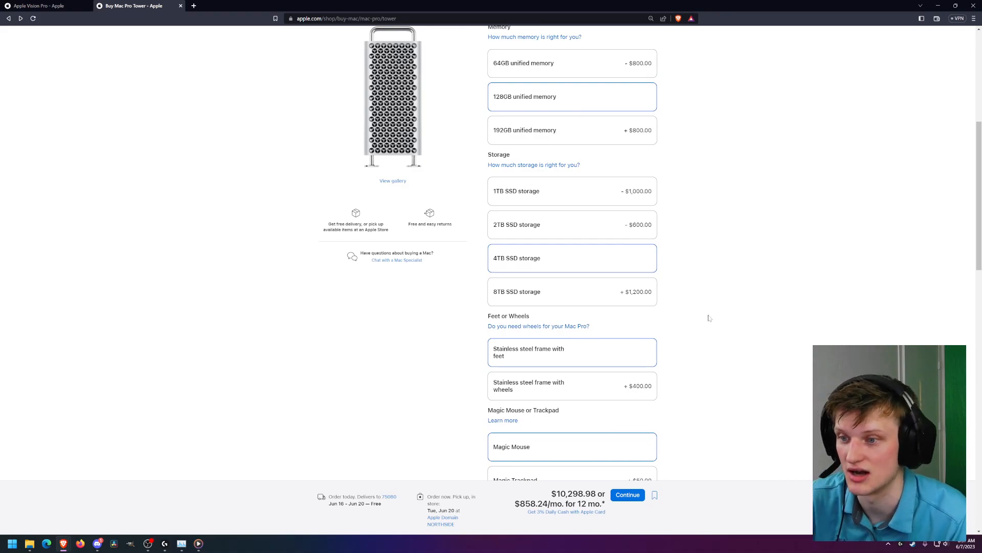
{"action": "scroll", "scroll_direction": "down", "scroll_amount": 3}
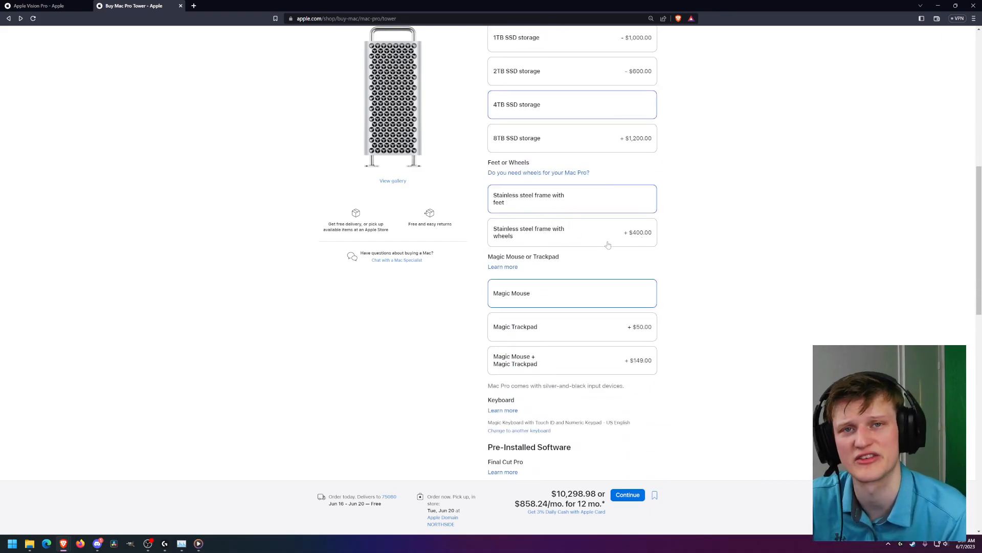
{"action": "scroll", "scroll_direction": "down", "scroll_amount": 3}
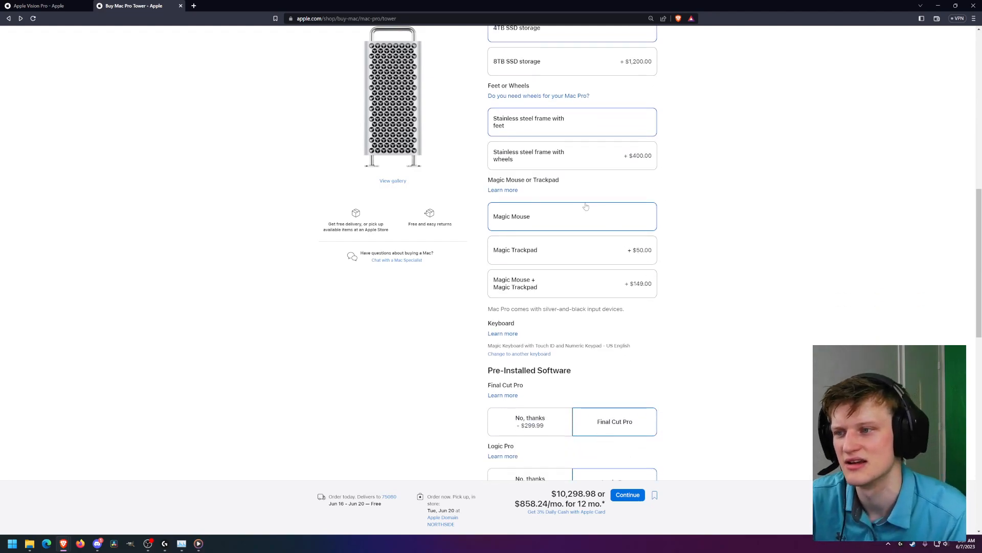
{"action": "scroll", "scroll_direction": "down", "scroll_amount": 3}
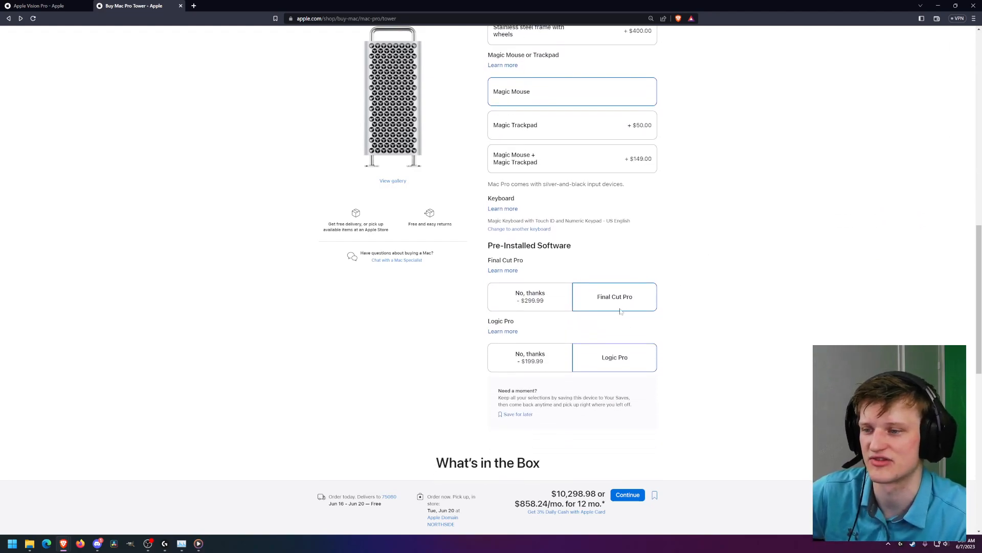
{"action": "scroll", "scroll_direction": "down", "scroll_amount": 3}
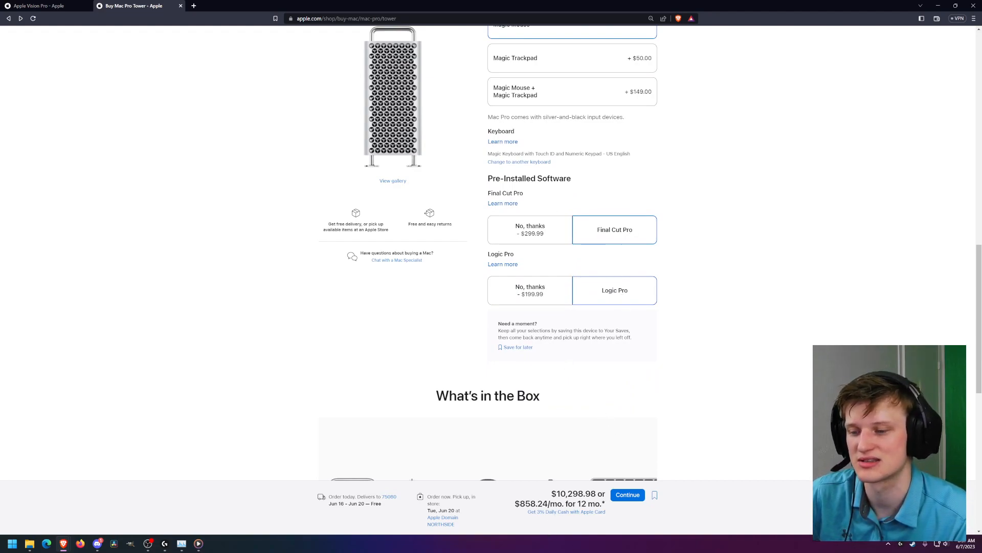
Step: Continue to the 'Expand your Mac Pro workstation' add-ons page and review the $10,298.98 total with Add to Bag
{"action": "left_click", "coordinate": [628, 494]}
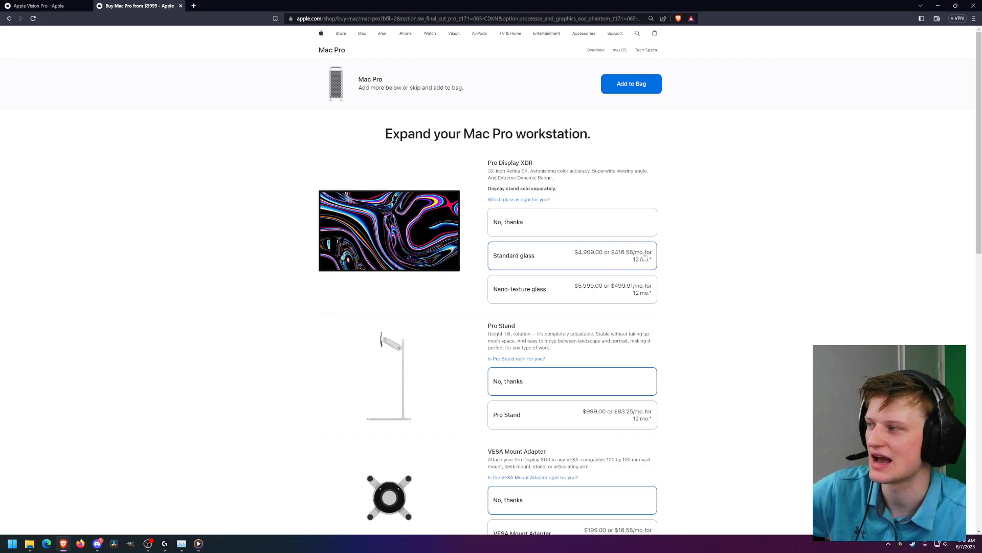
{"action": "left_click", "coordinate": [573, 221]}
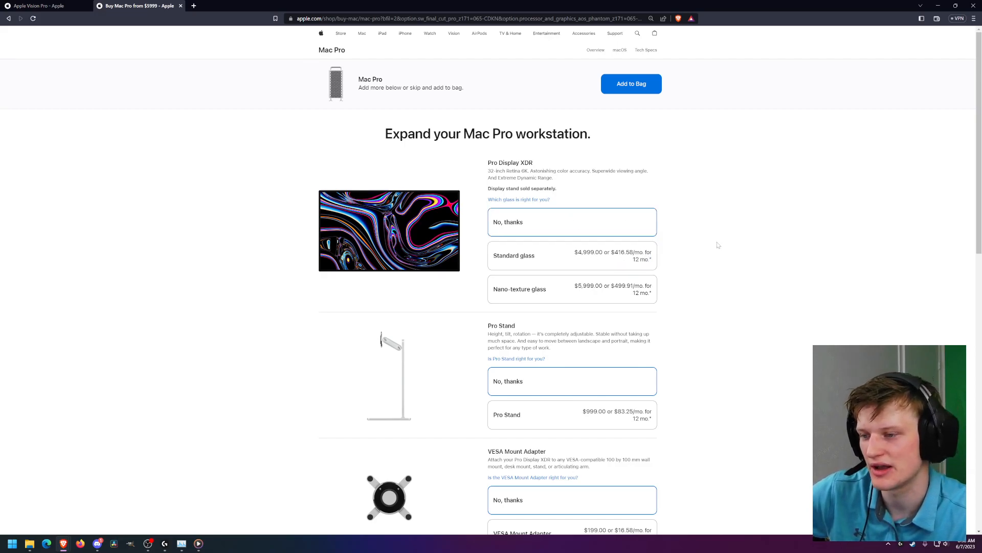
{"action": "scroll", "scroll_direction": "down", "scroll_amount": 3}
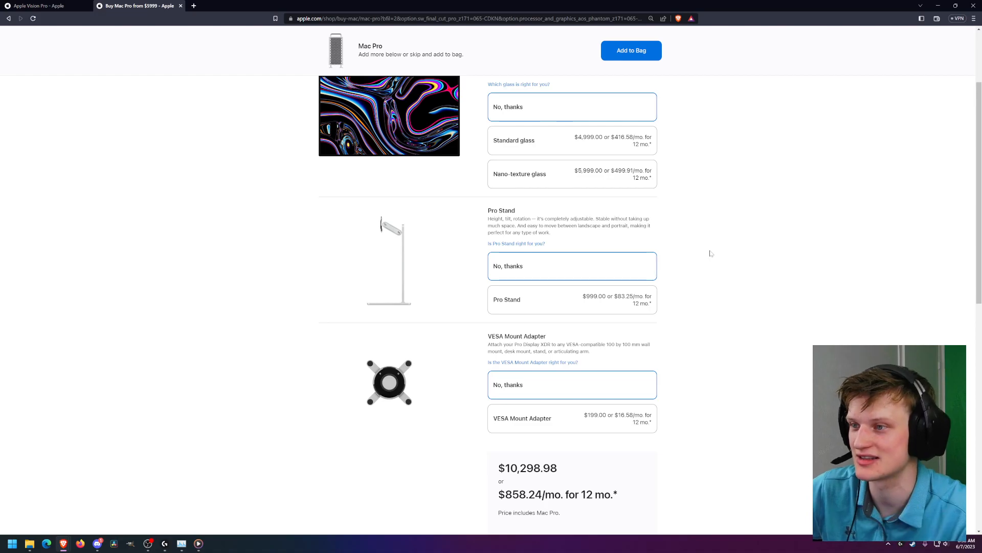
{"action": "scroll", "scroll_direction": "down", "scroll_amount": 3}
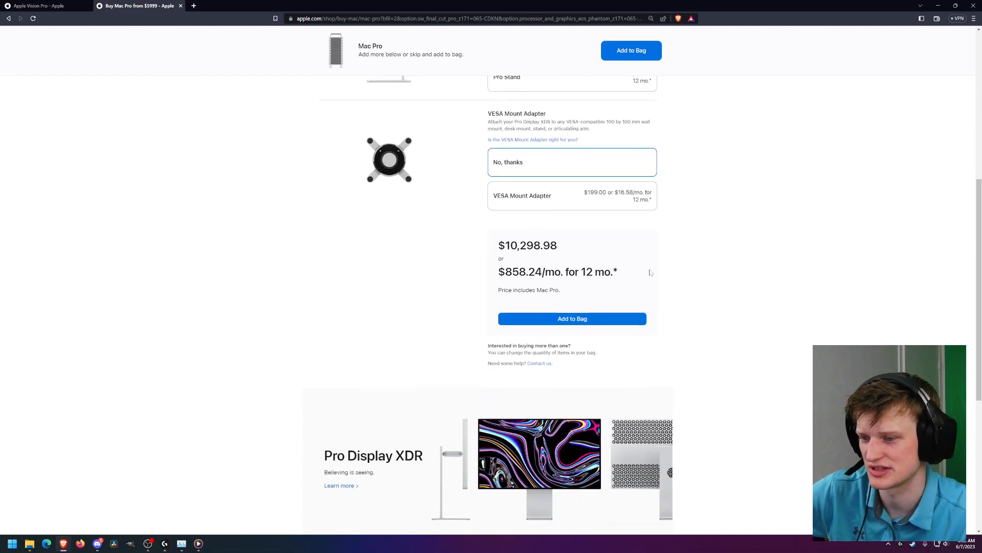
{"action": "scroll", "scroll_direction": "down", "scroll_amount": 3}
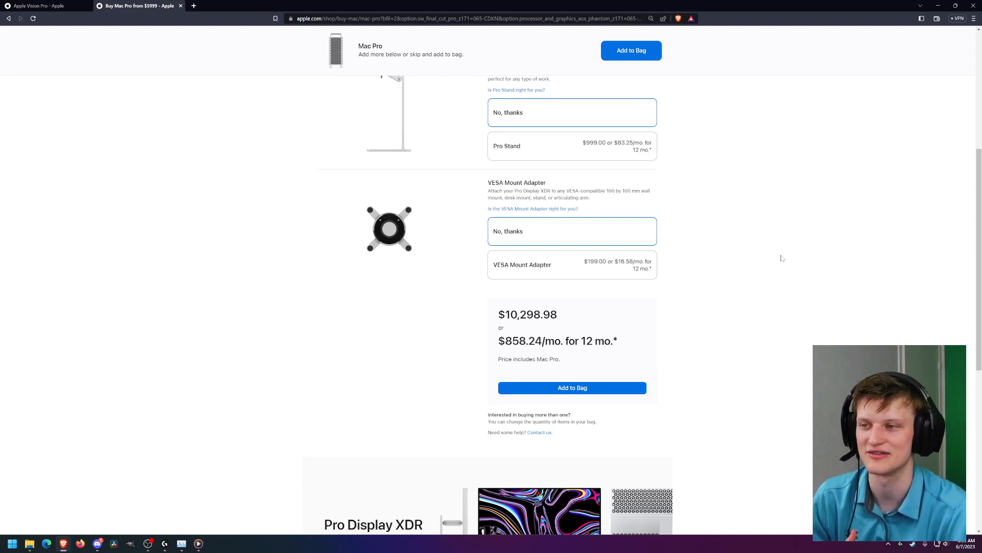
{"action": "scroll", "scroll_direction": "up", "scroll_amount": 3}
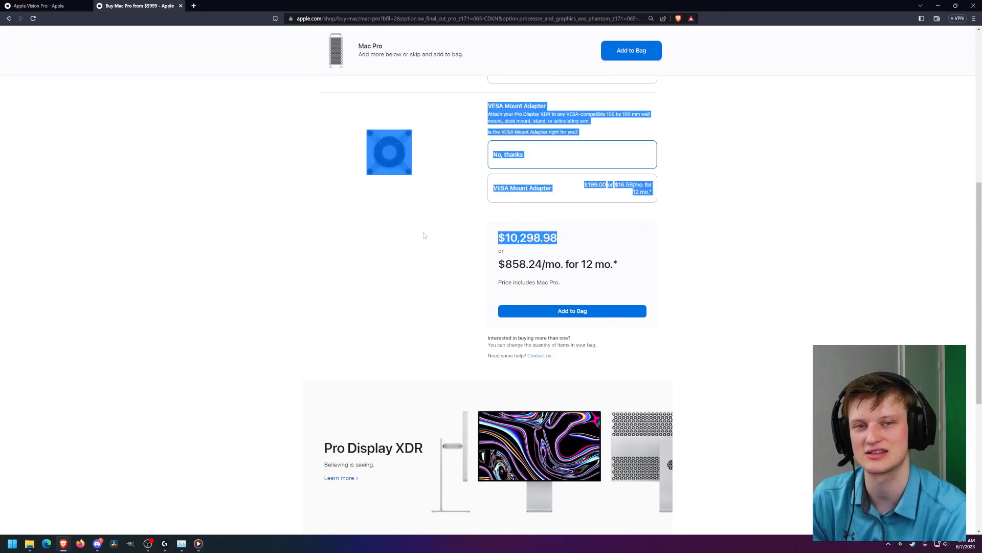
Step: Switch back to the Vision Pro page and scroll through its sensor, chip and micro-OLED display sections
{"action": "left_click", "coordinate": [39, 6]}
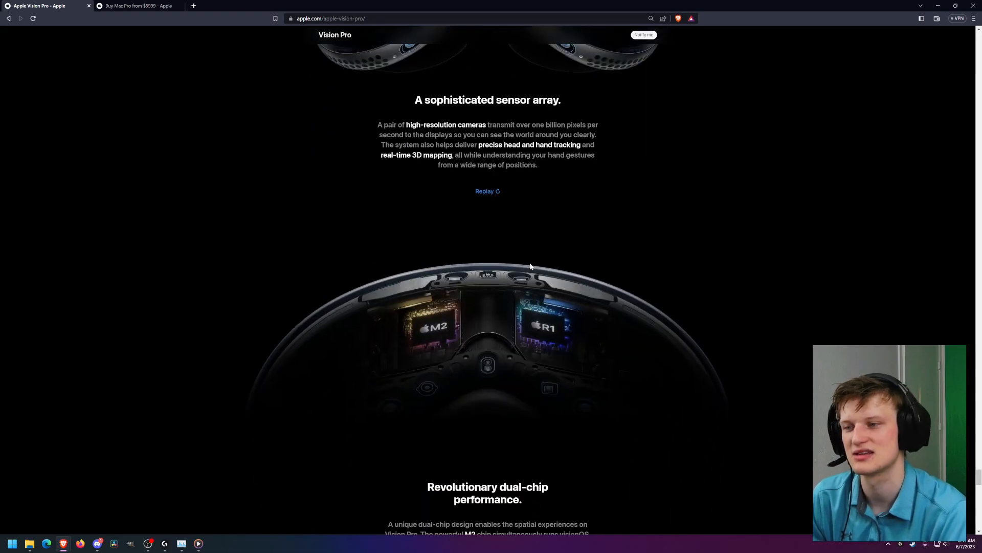
{"action": "scroll", "scroll_direction": "up", "scroll_amount": 3}
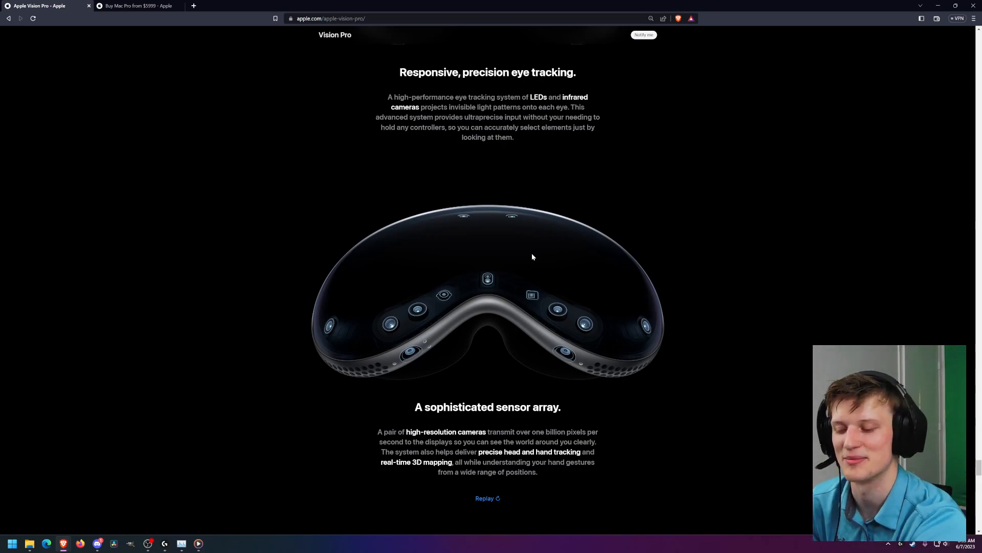
{"action": "scroll", "scroll_direction": "down", "scroll_amount": 3}
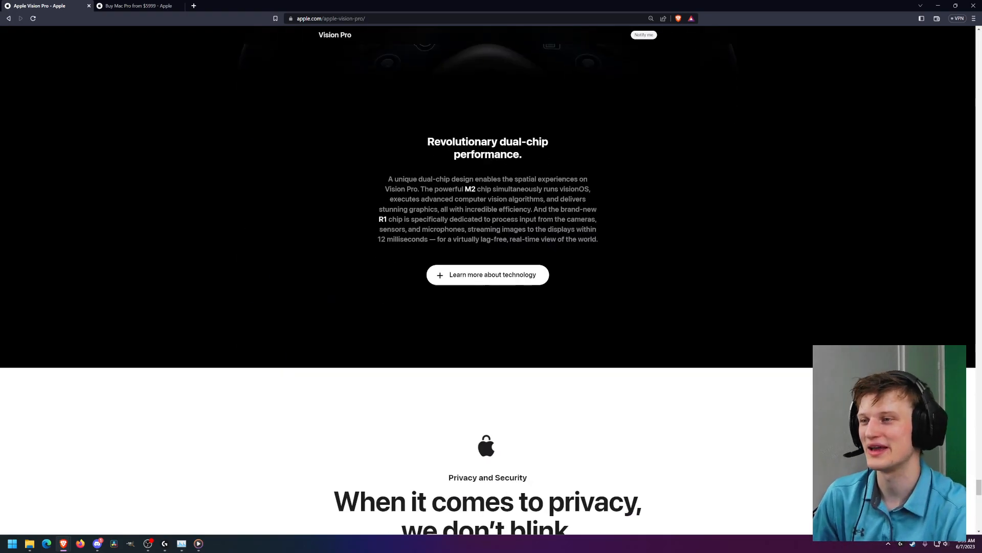
{"action": "scroll", "scroll_direction": "down", "scroll_amount": 3}
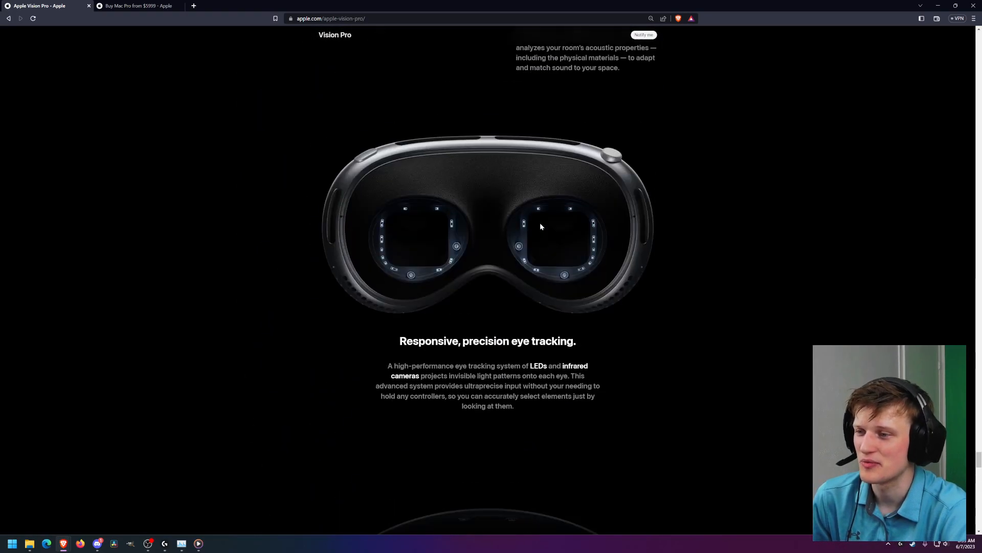
{"action": "scroll", "scroll_direction": "down", "scroll_amount": 3}
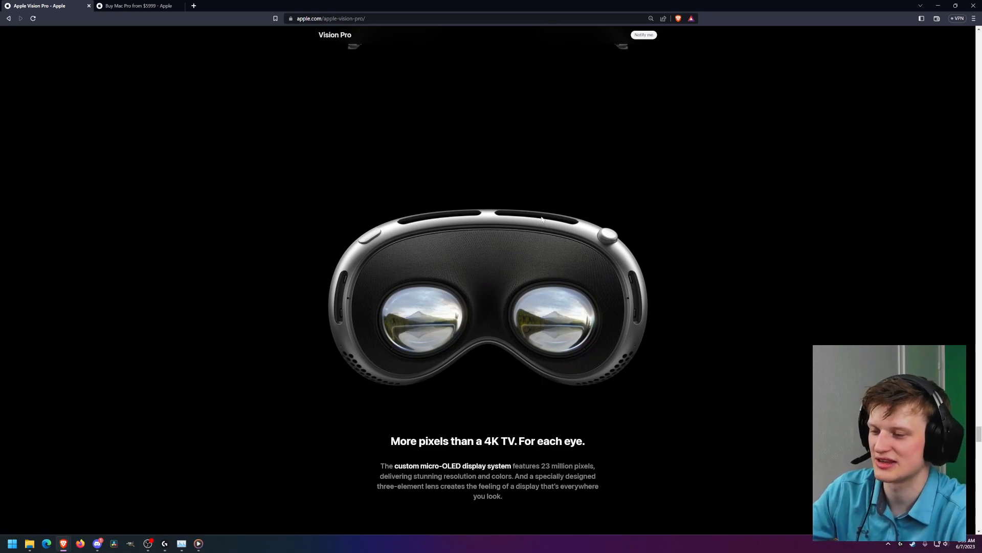